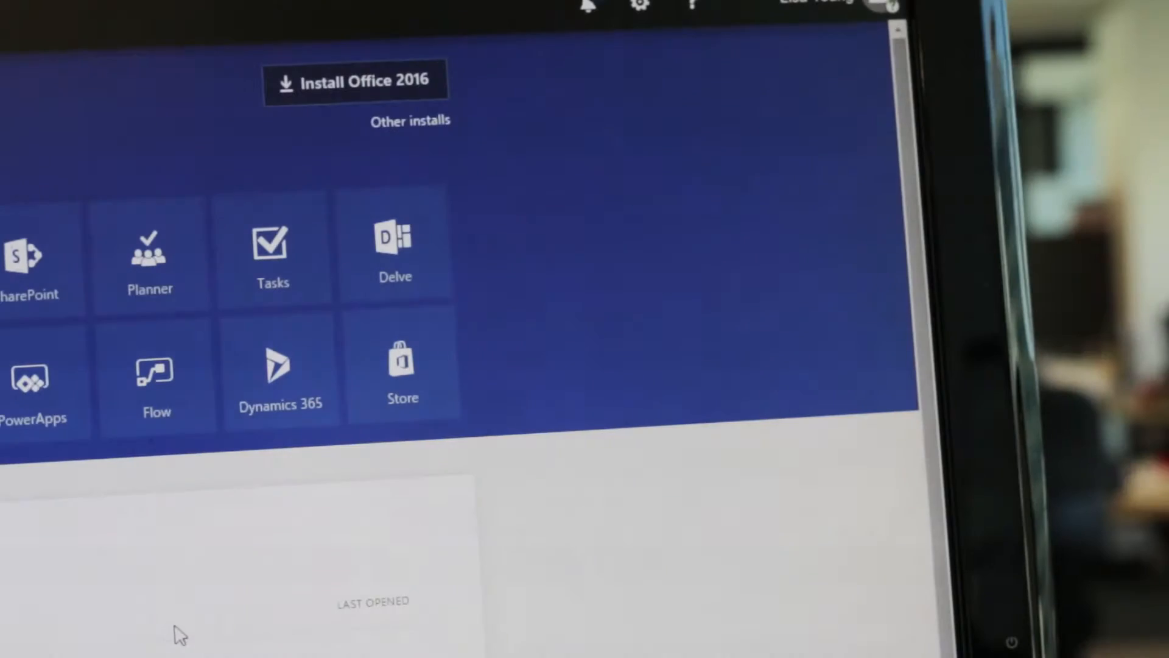
mouse_move(280, 369)
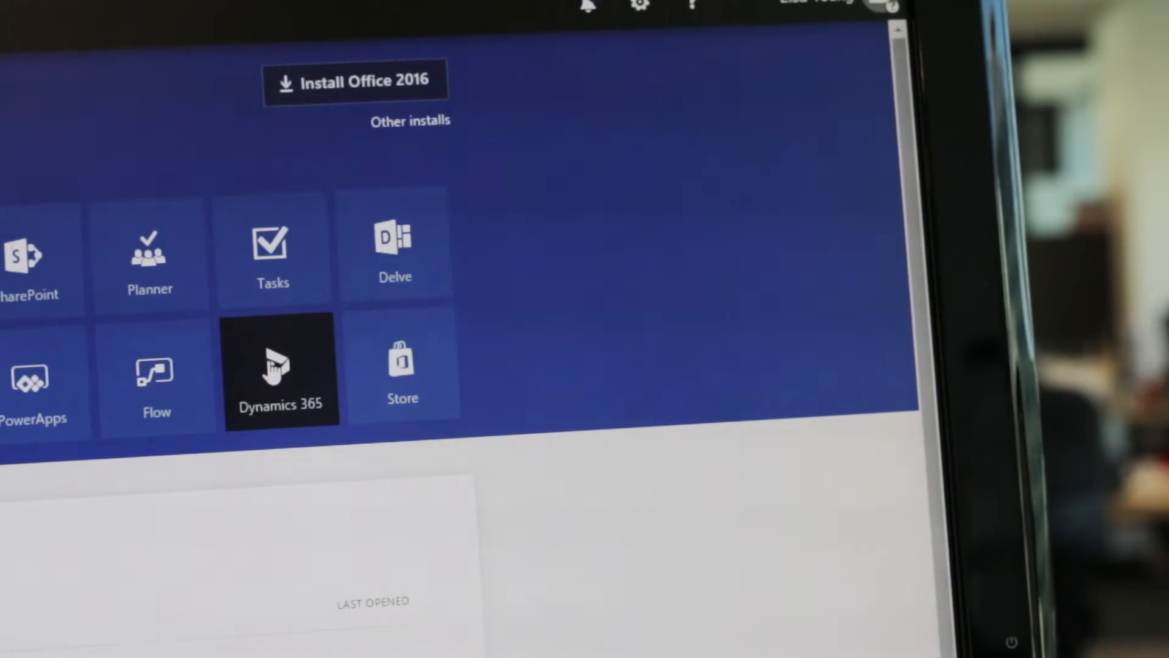
Launch Dynamics 365 from its app launcher tile so the business apps home page loads.
click(282, 365)
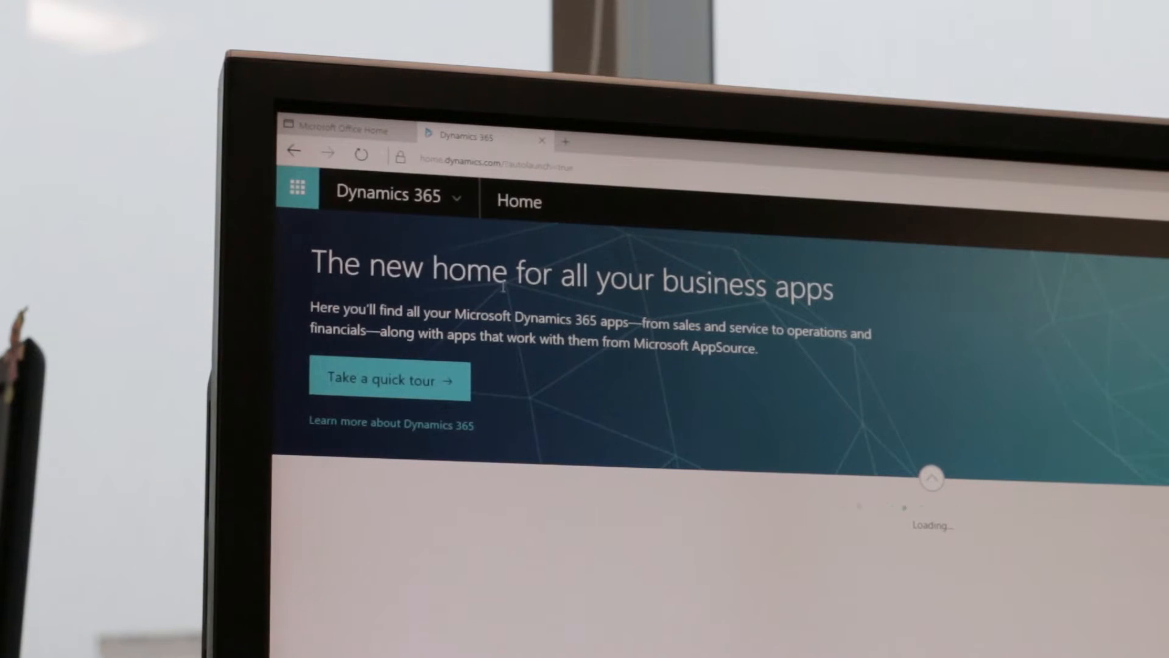